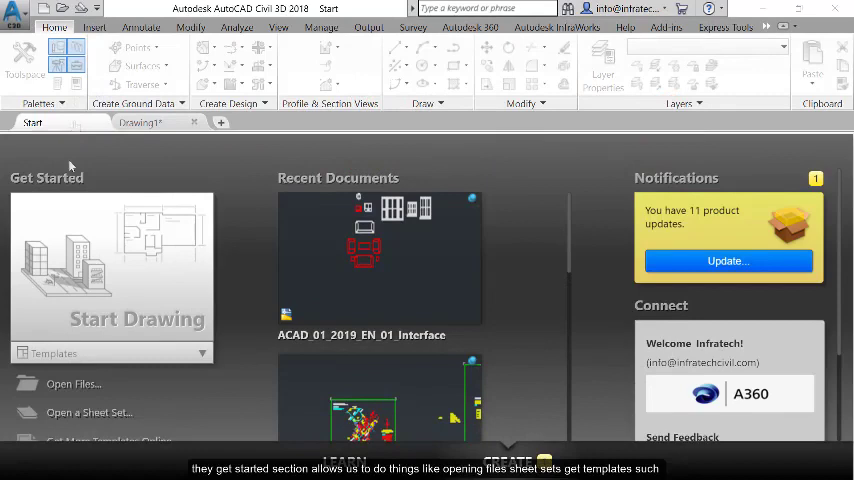
# Step: Open the Autodesk desktop app via Update and browse the My products and tools list
pyautogui.scroll(-3)
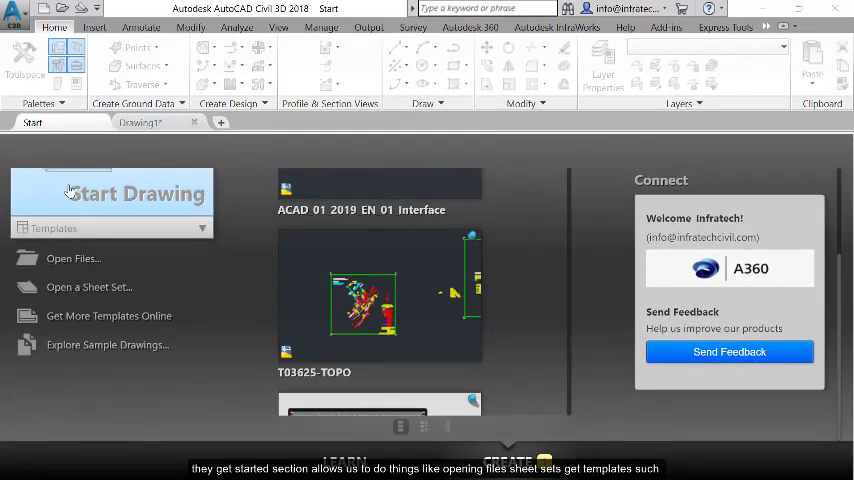
pyautogui.moveTo(70, 291)
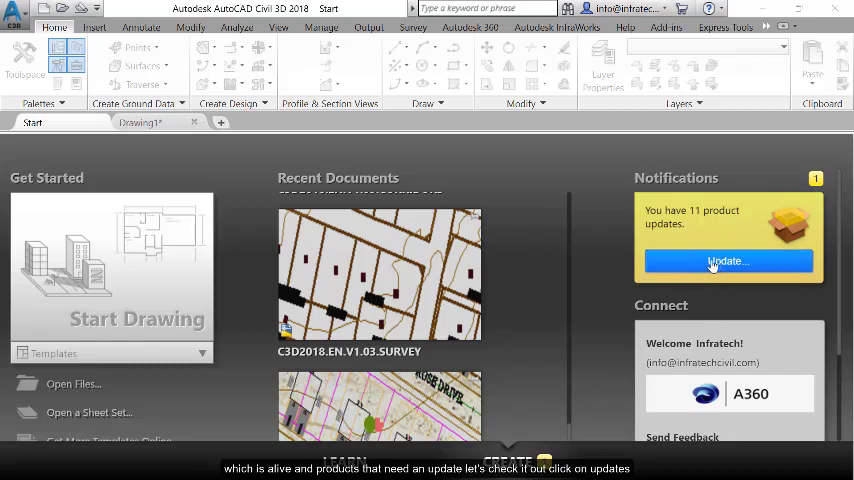
pyautogui.click(727, 261)
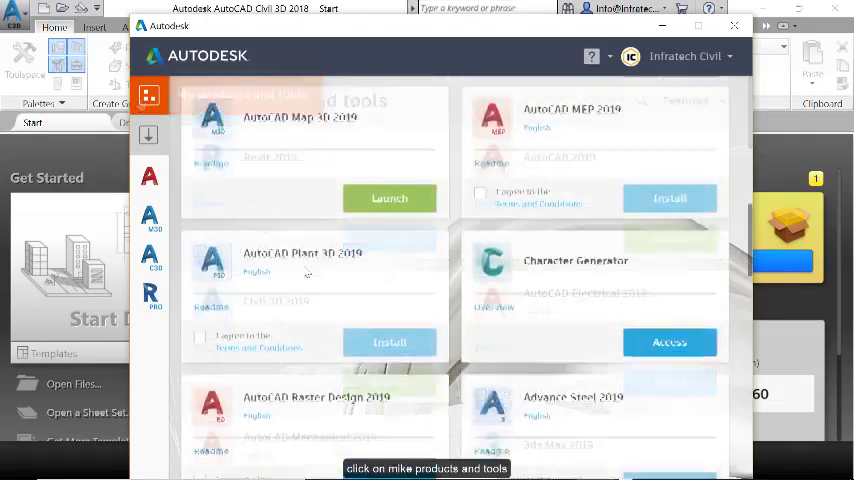
pyautogui.scroll(-3)
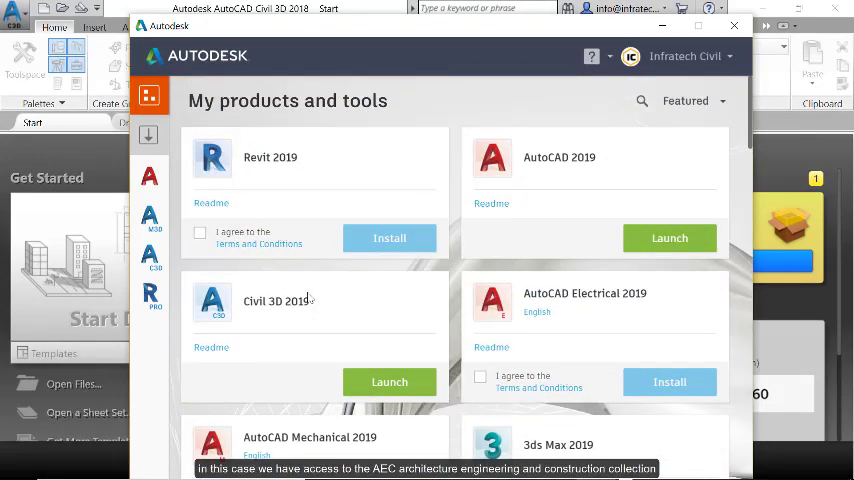
pyautogui.scroll(-3)
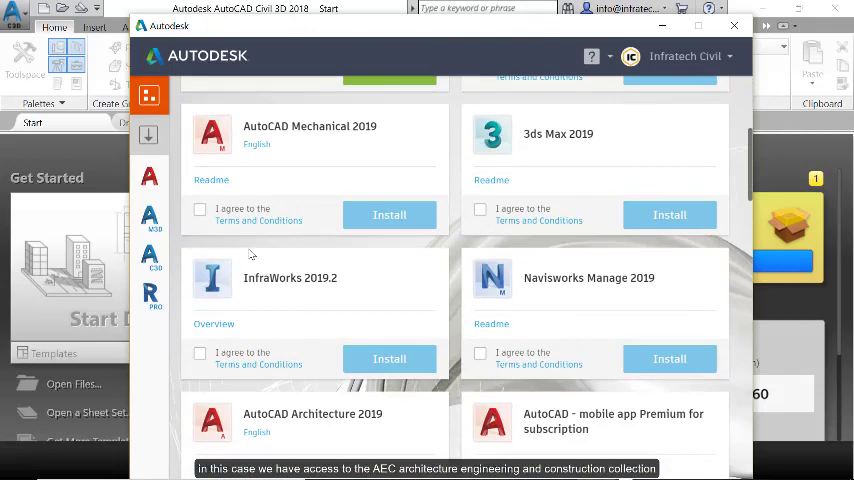
pyautogui.scroll(-3)
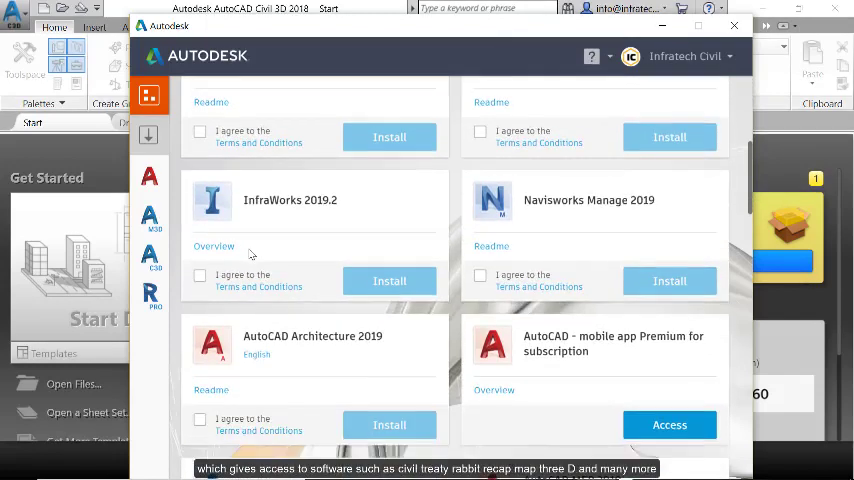
pyautogui.scroll(-3)
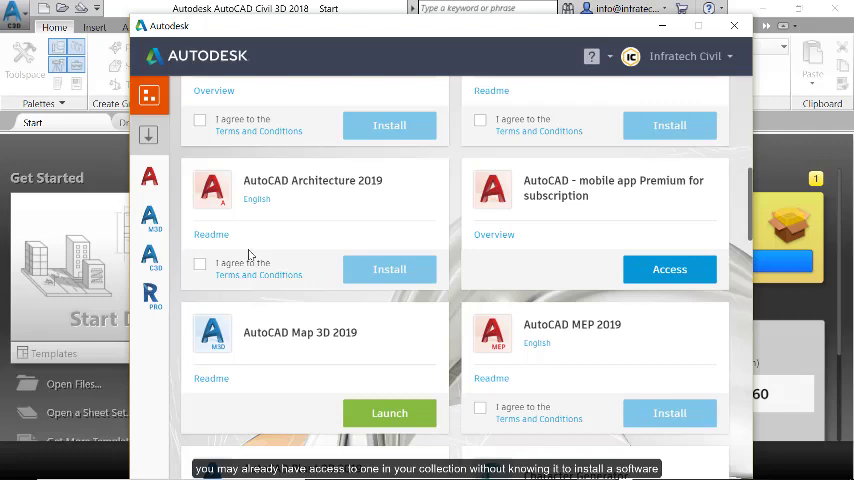
pyautogui.click(200, 264)
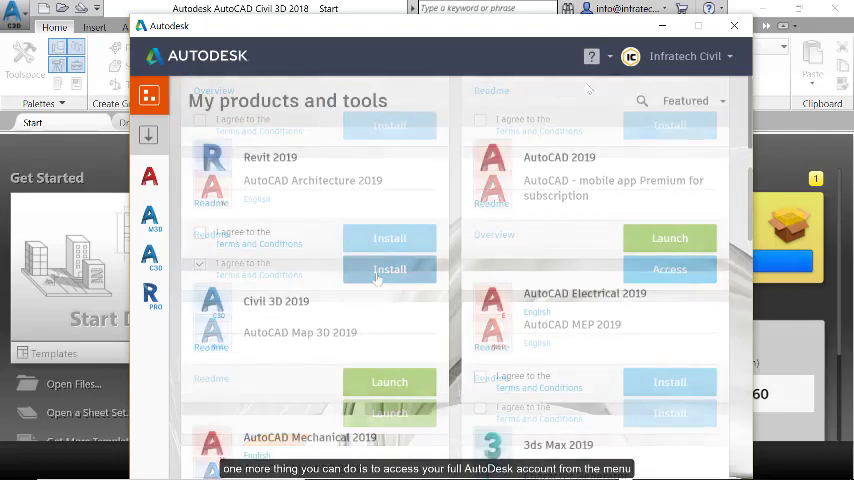
# Step: Open Account Details from the account name menu and show all products and services
pyautogui.click(686, 56)
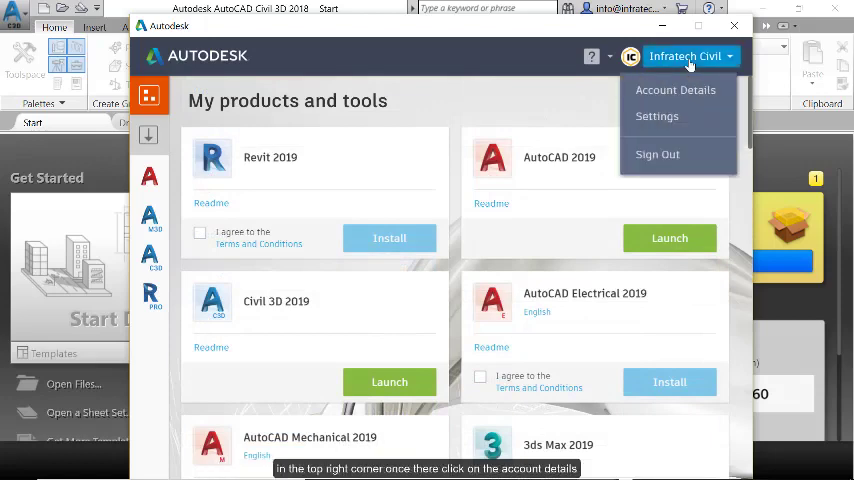
pyautogui.moveTo(676, 90)
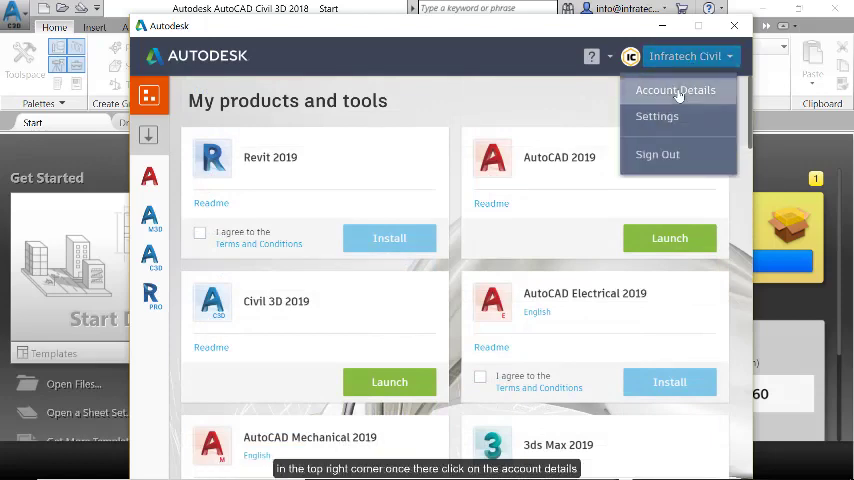
pyautogui.click(675, 90)
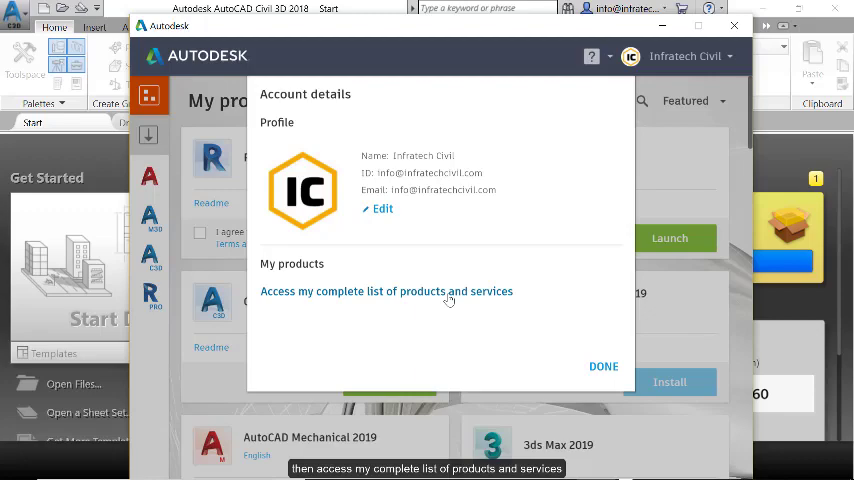
pyautogui.click(386, 291)
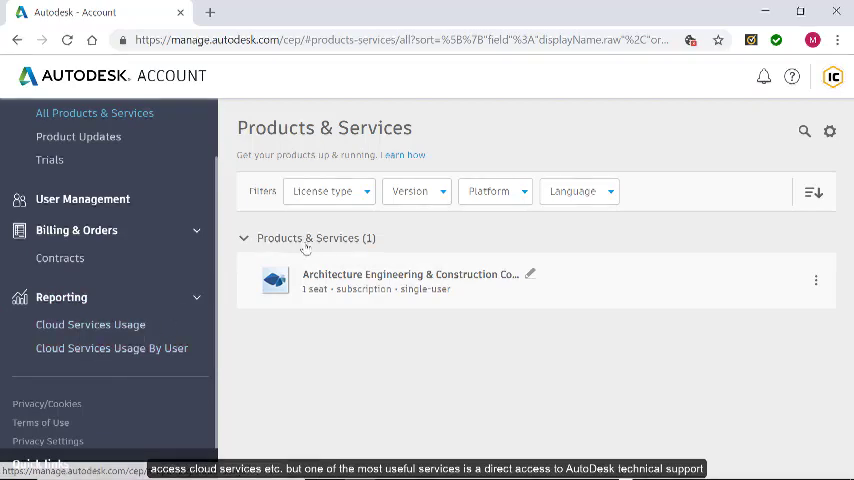
pyautogui.moveTo(792, 77)
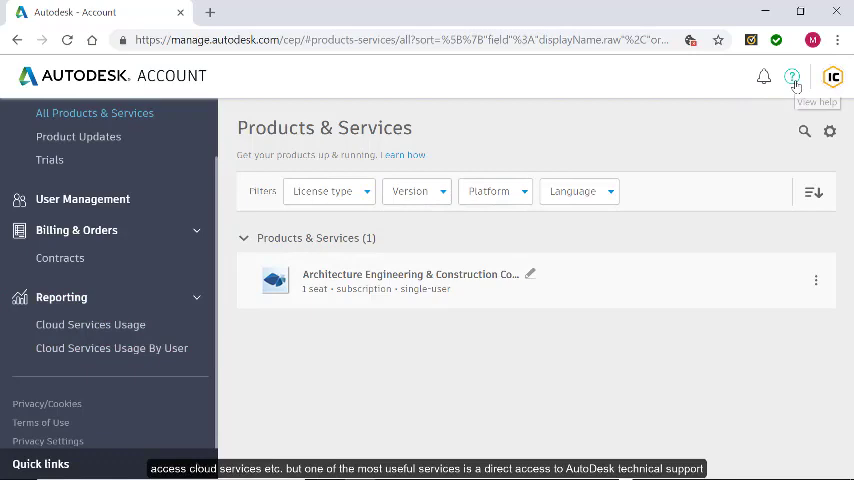
# Step: Open Help > View my support cases, then close the browser window
pyautogui.click(792, 77)
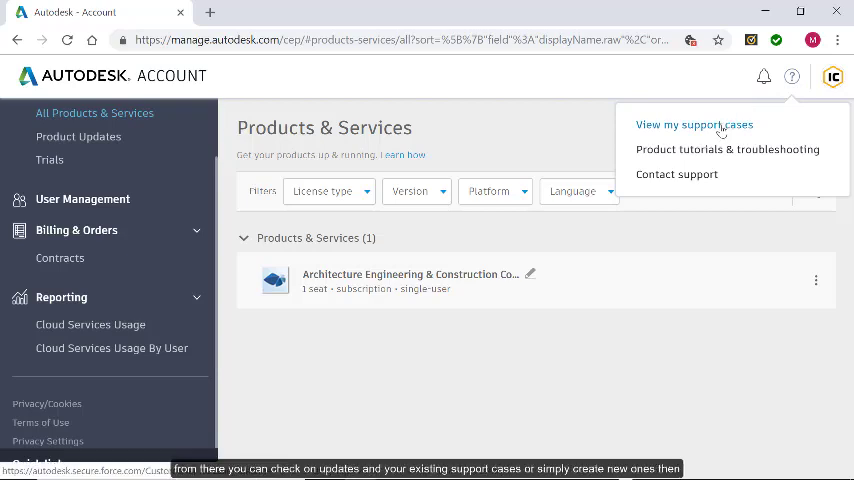
pyautogui.click(694, 124)
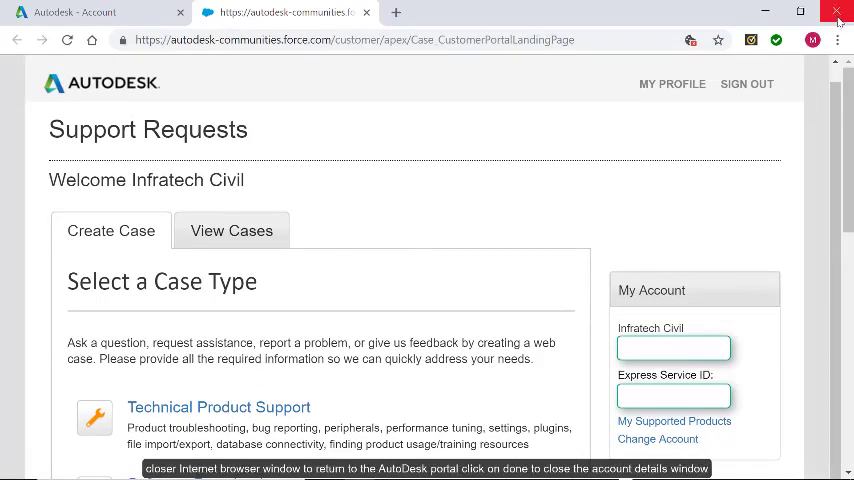
pyautogui.click(838, 11)
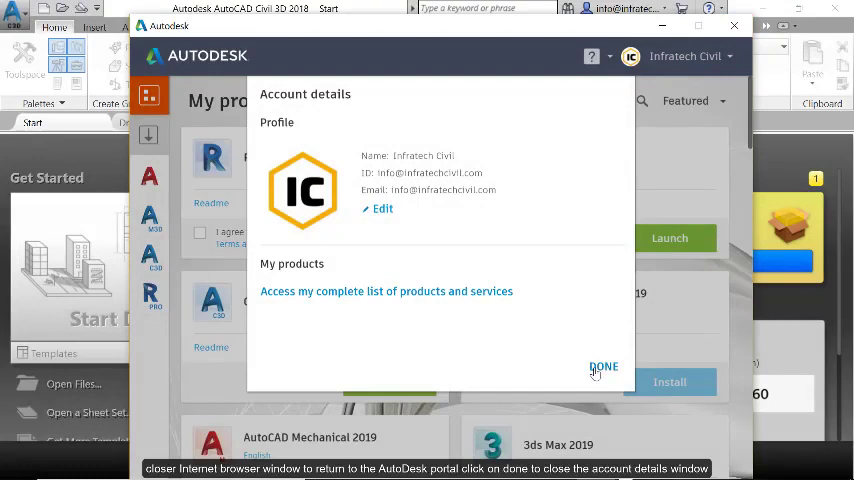
# Step: Dismiss Account details with DONE and close the Autodesk desktop app window
pyautogui.click(603, 366)
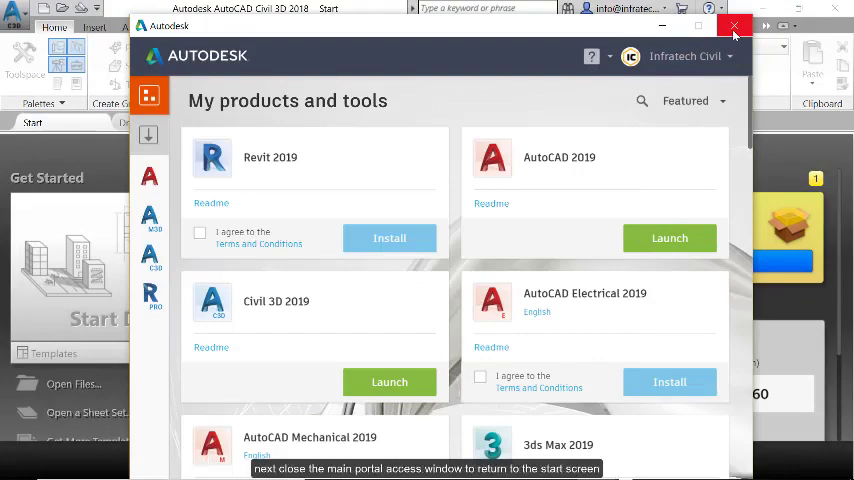
pyautogui.click(736, 25)
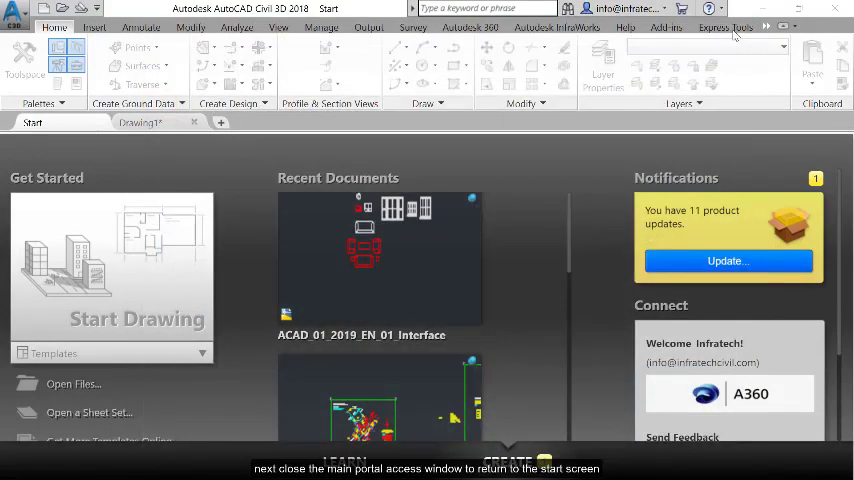